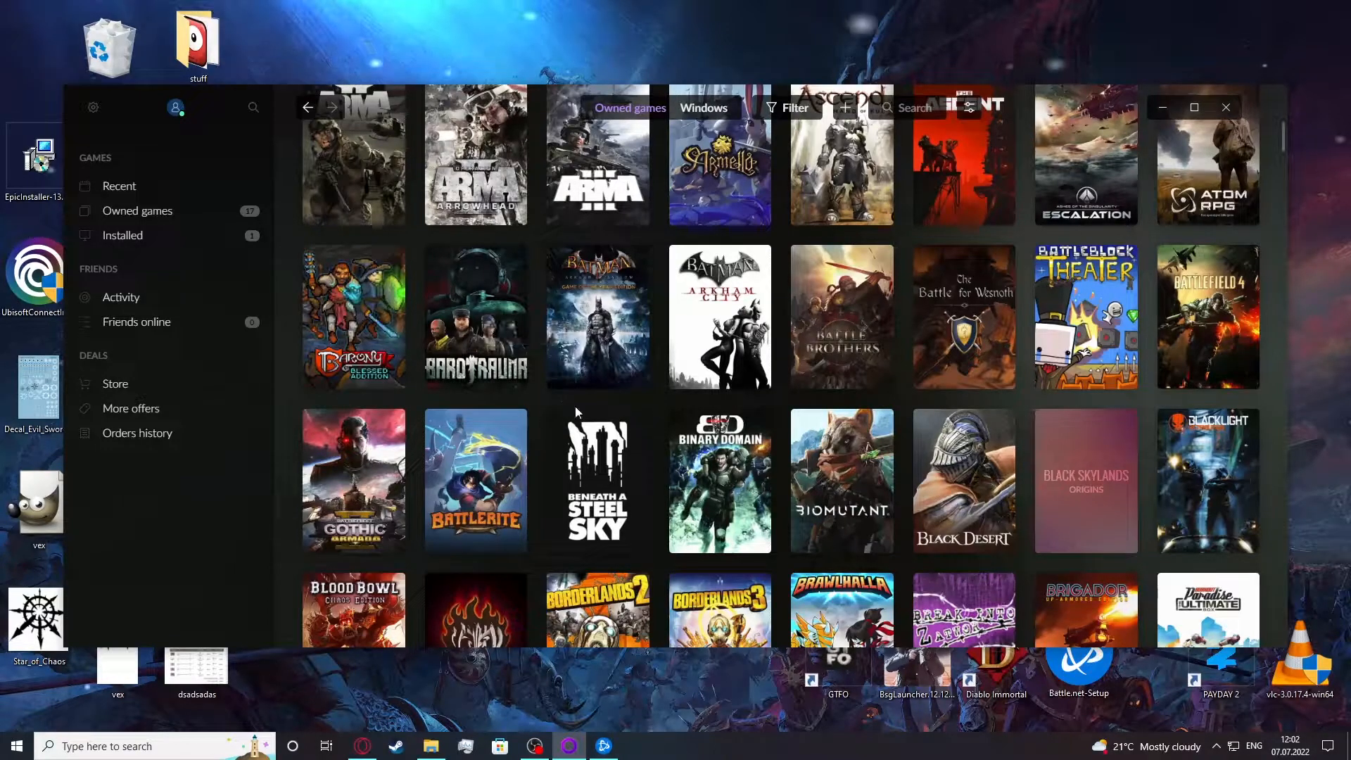
pyautogui.moveTo(642, 464)
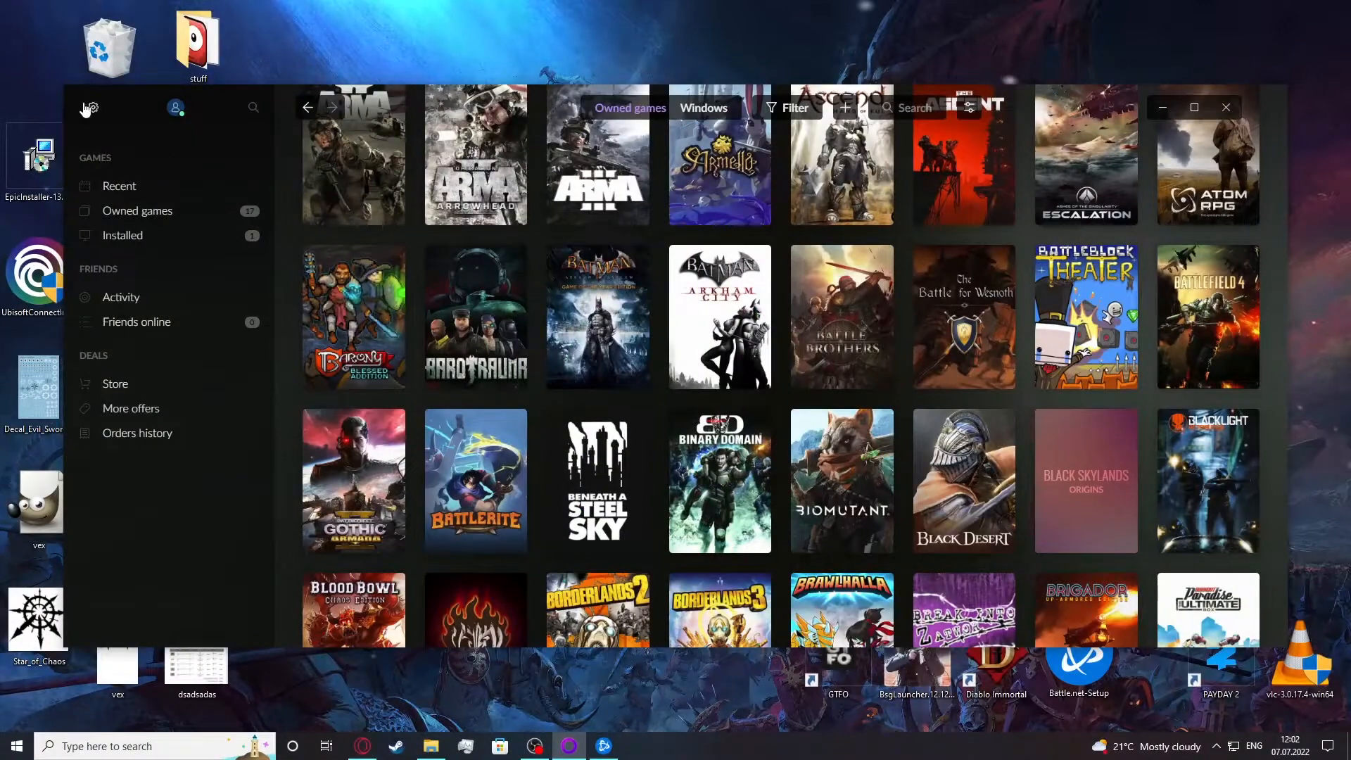
# Open Settings from the gear menu to reach the Installing, updating page.
pyautogui.click(89, 107)
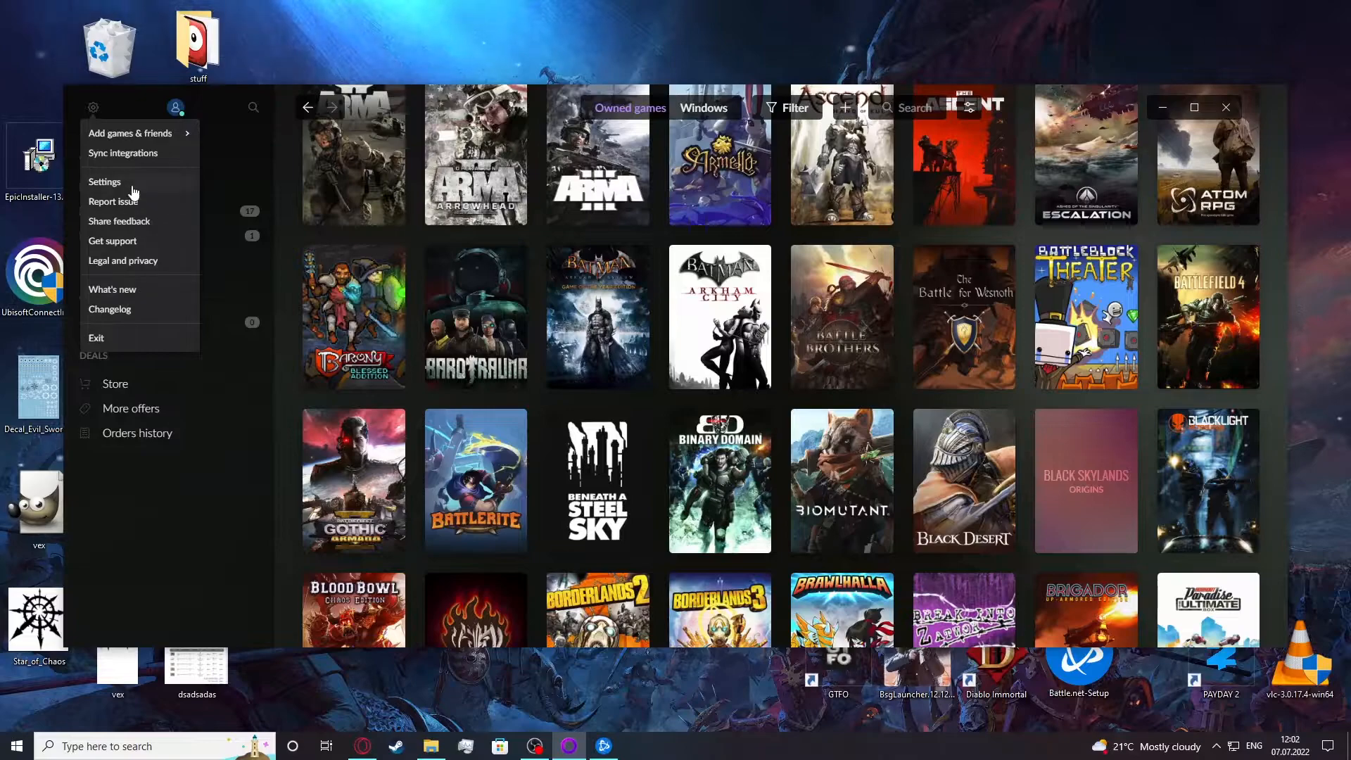
pyautogui.click(104, 181)
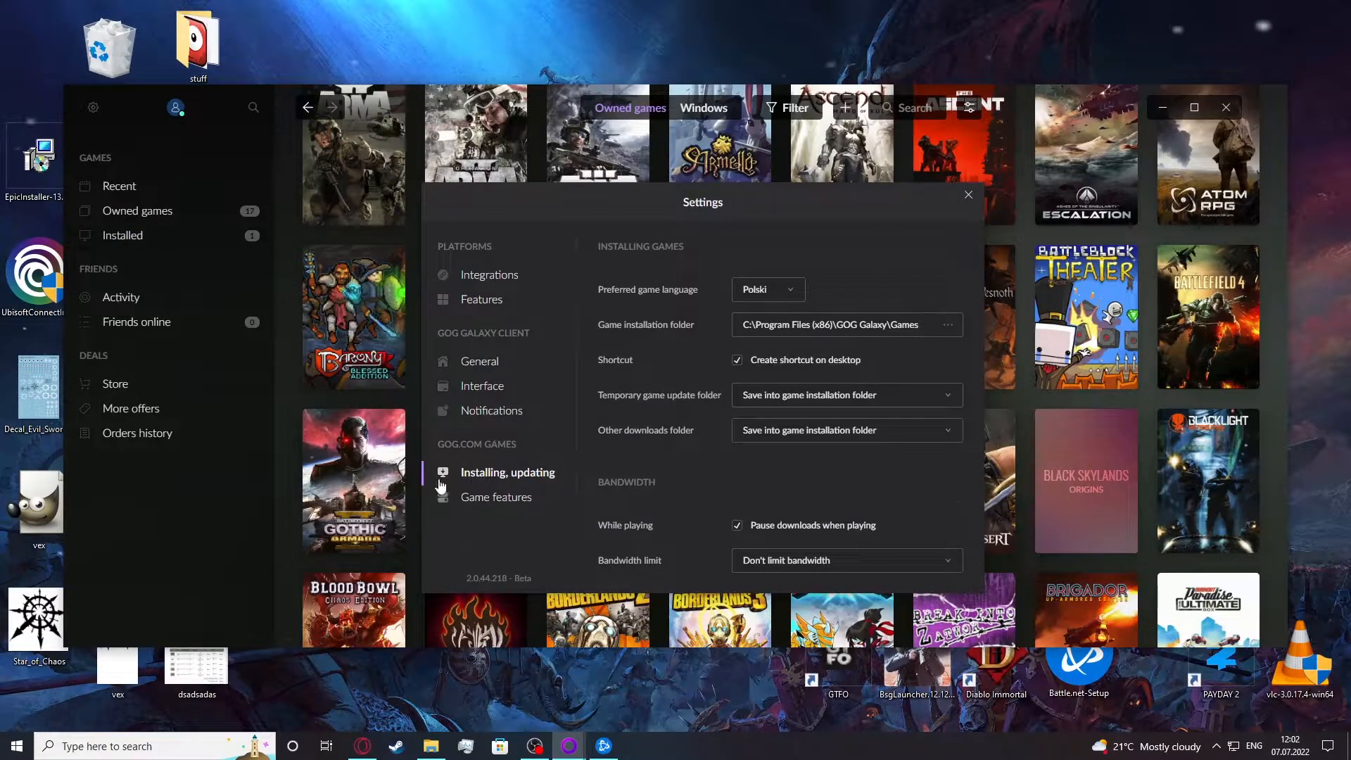
pyautogui.moveTo(632, 579)
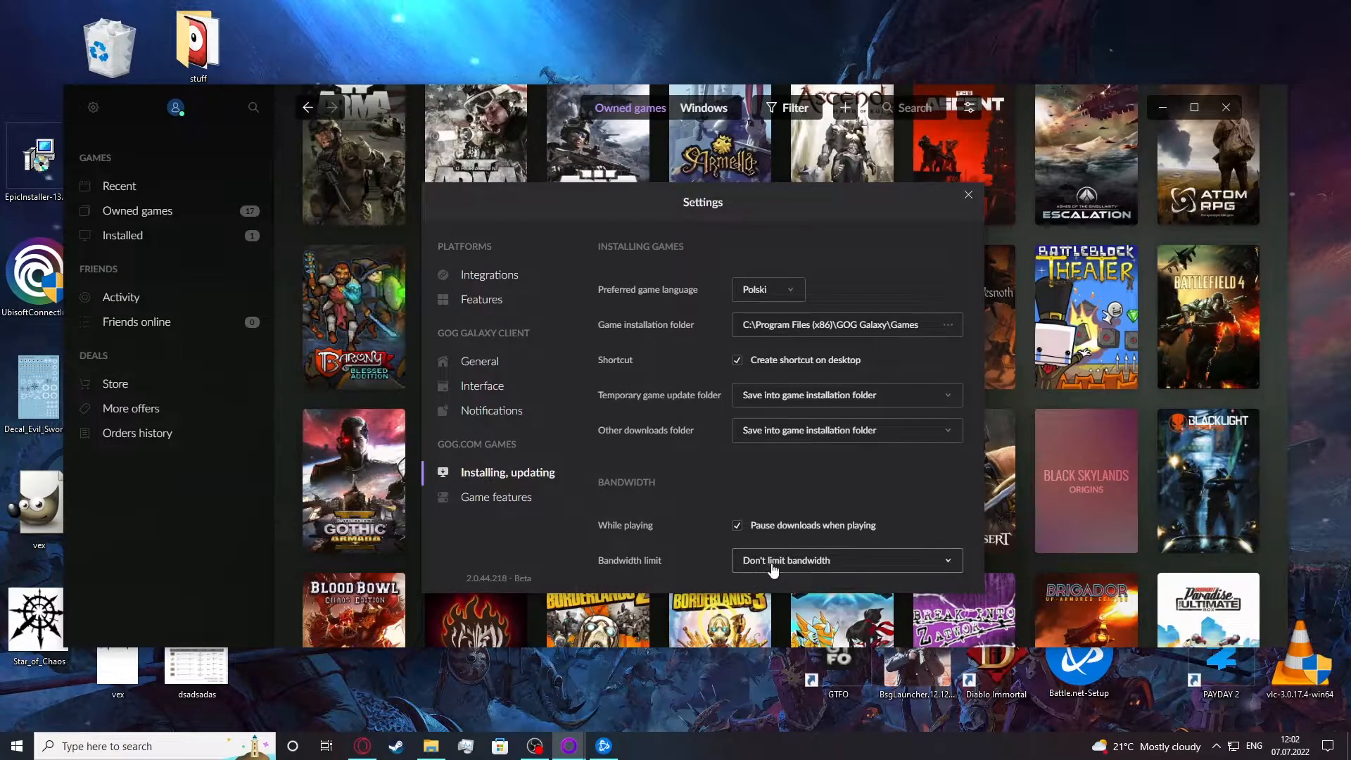
# Set the Bandwidth limit dropdown to Limit bandwidth, after briefly reverting to unlimited.
pyautogui.click(845, 559)
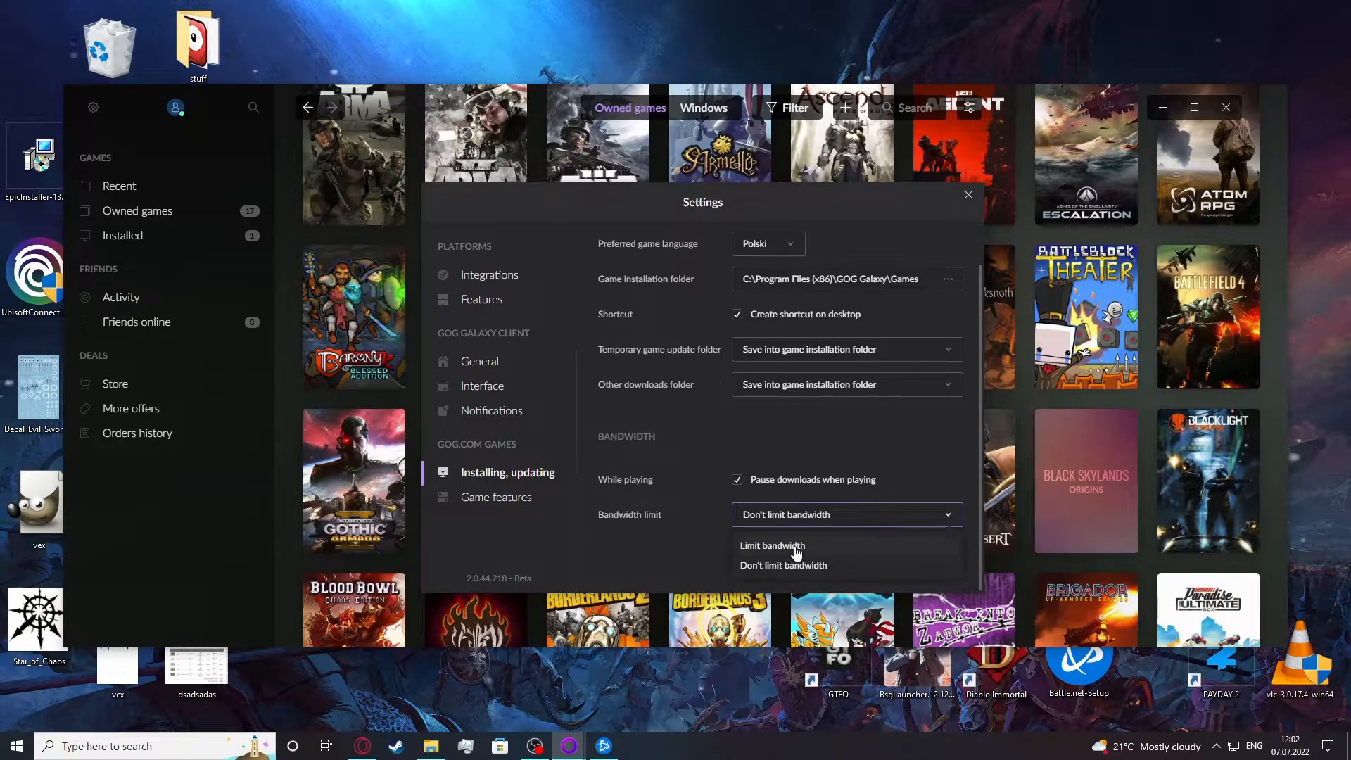
pyautogui.click(771, 545)
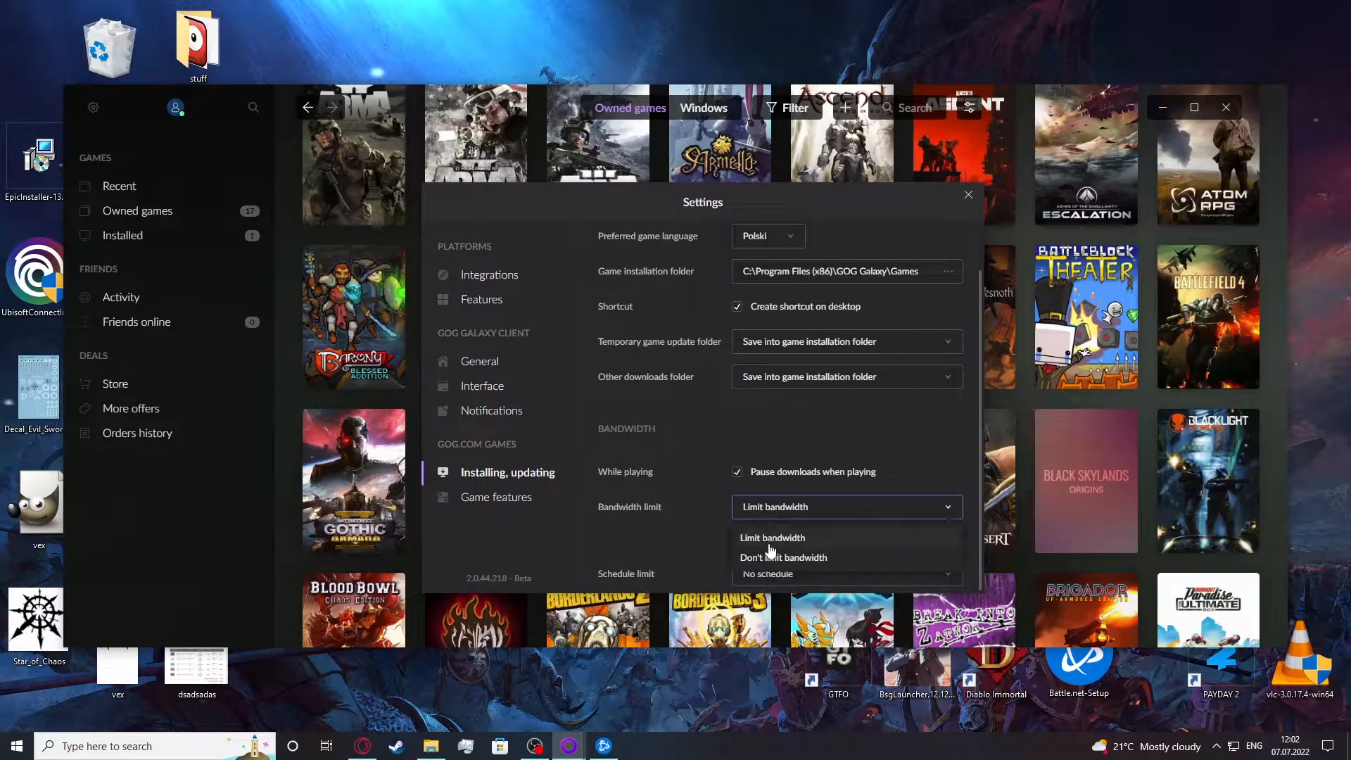
pyautogui.click(783, 556)
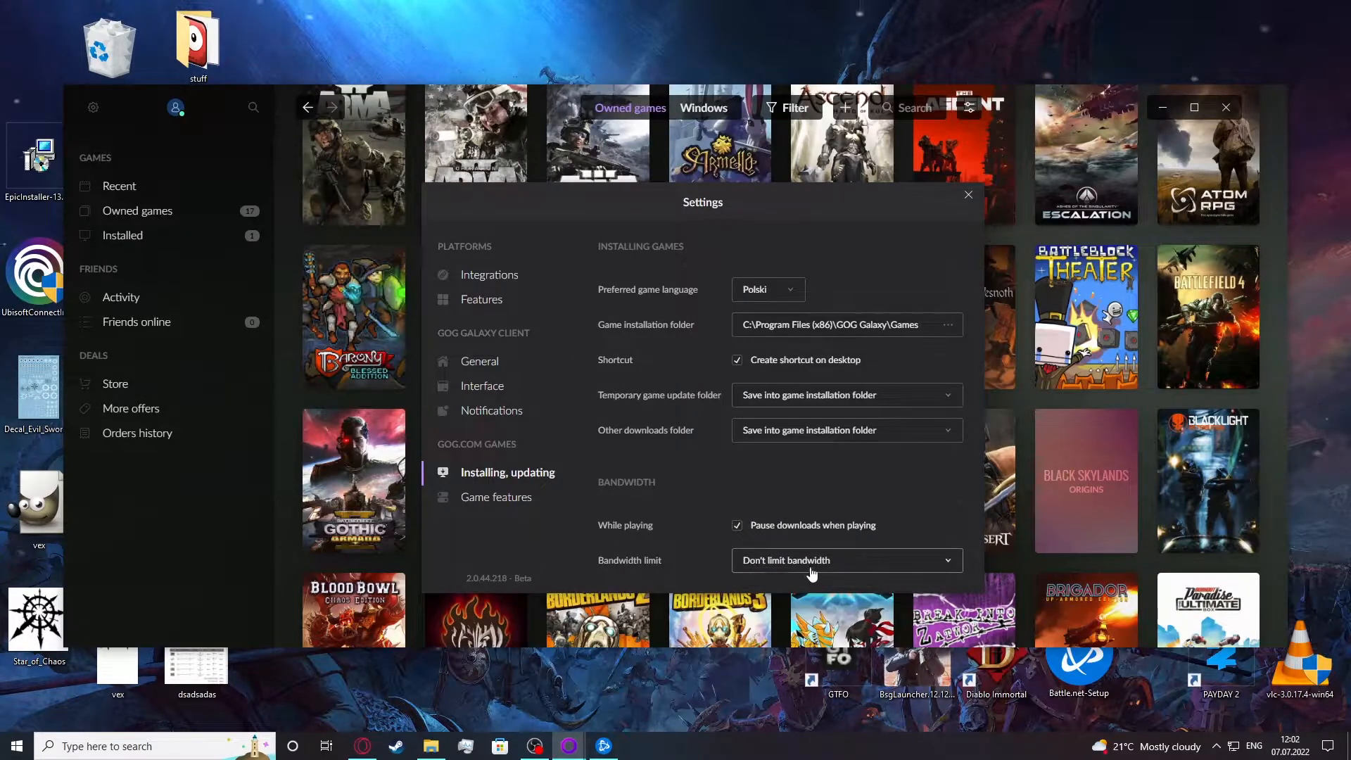
pyautogui.moveTo(857, 521)
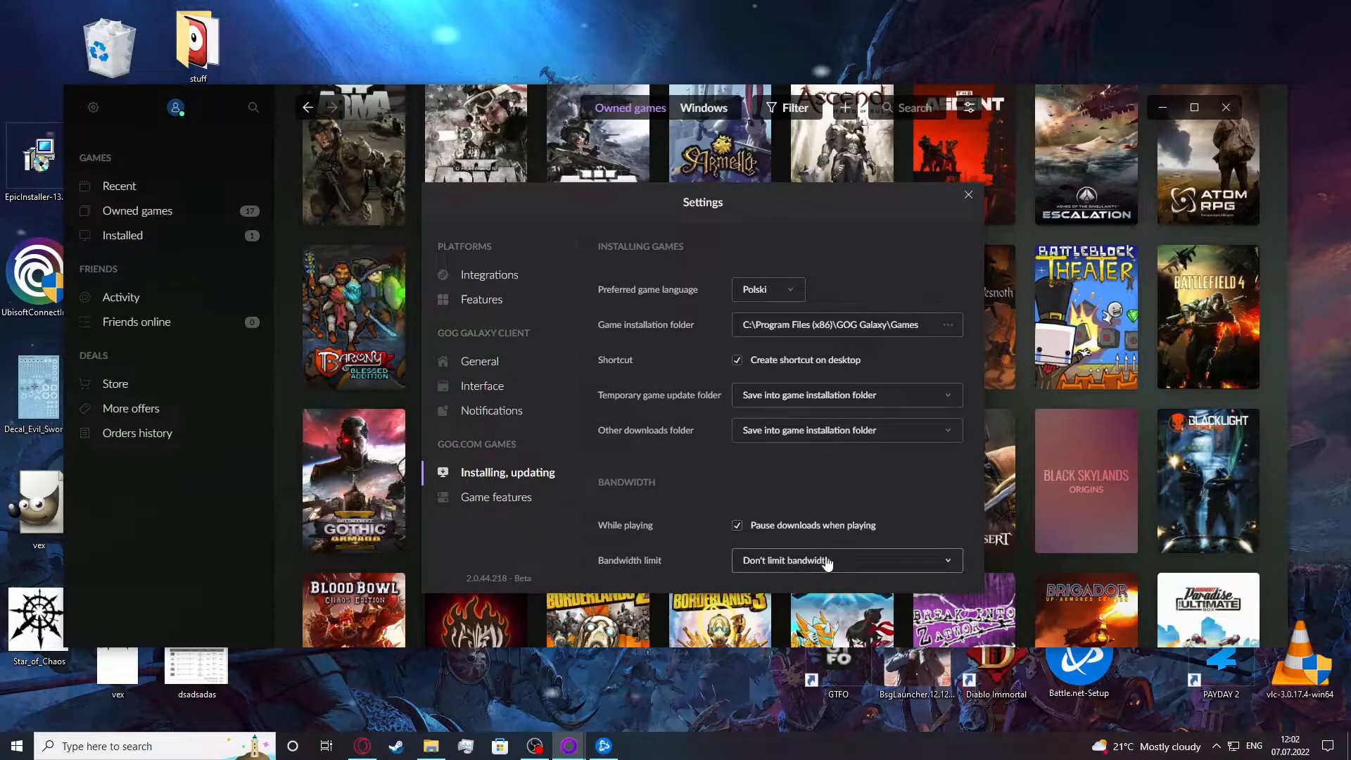
pyautogui.click(845, 560)
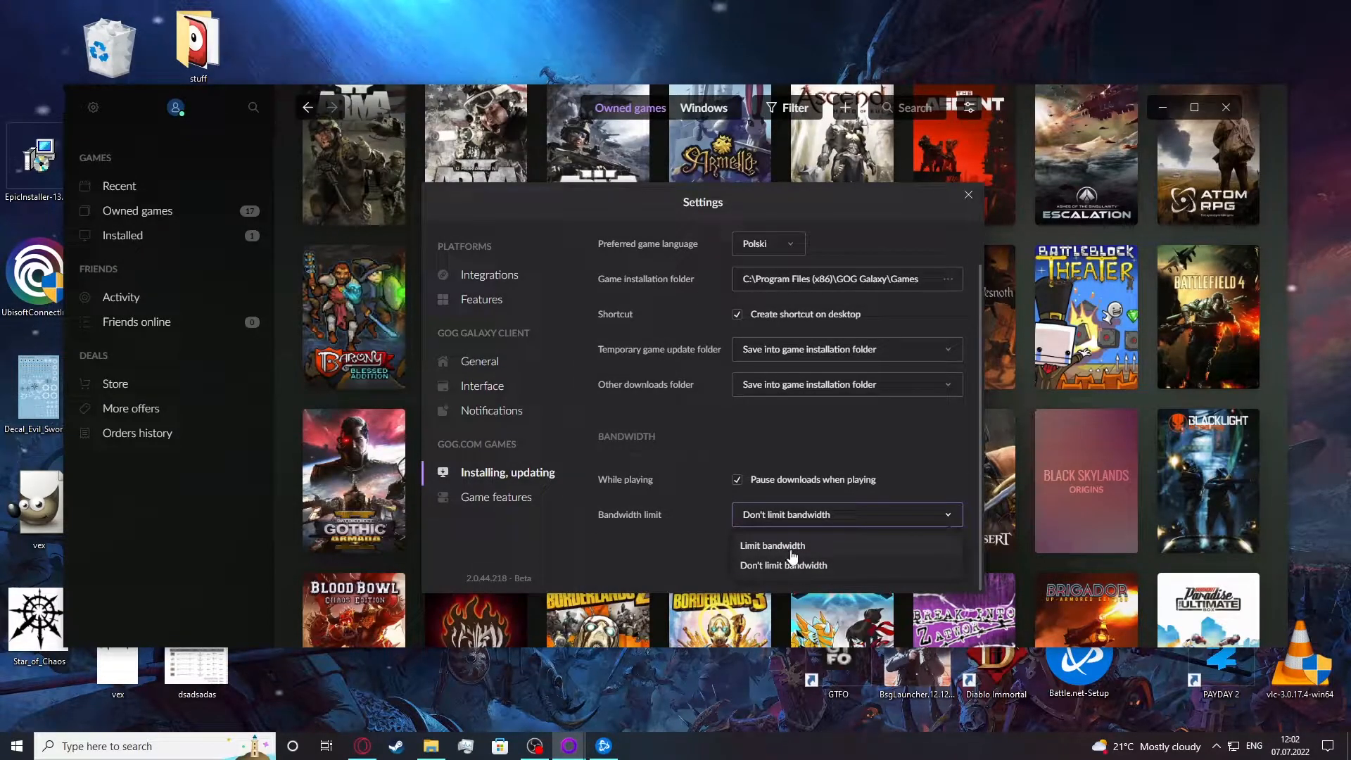
pyautogui.click(772, 545)
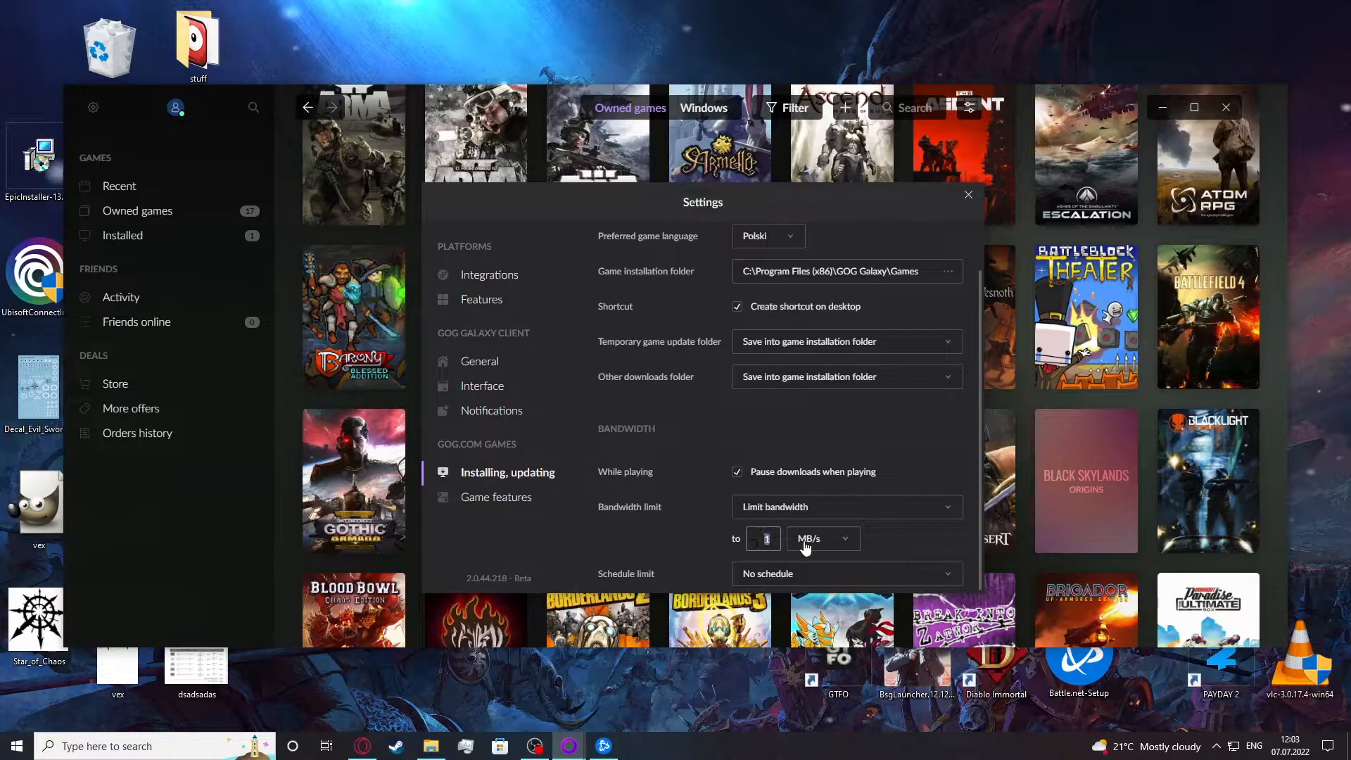
pyautogui.click(818, 538)
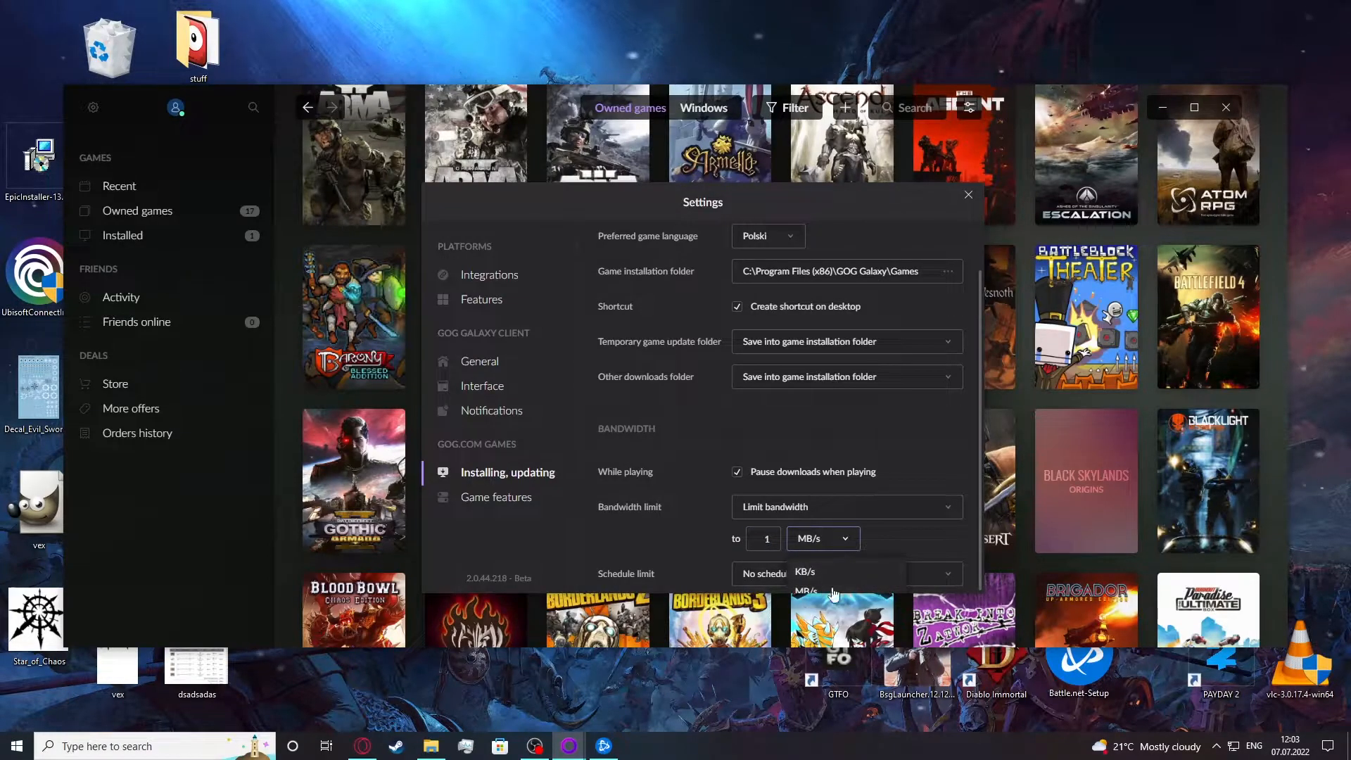
pyautogui.click(804, 572)
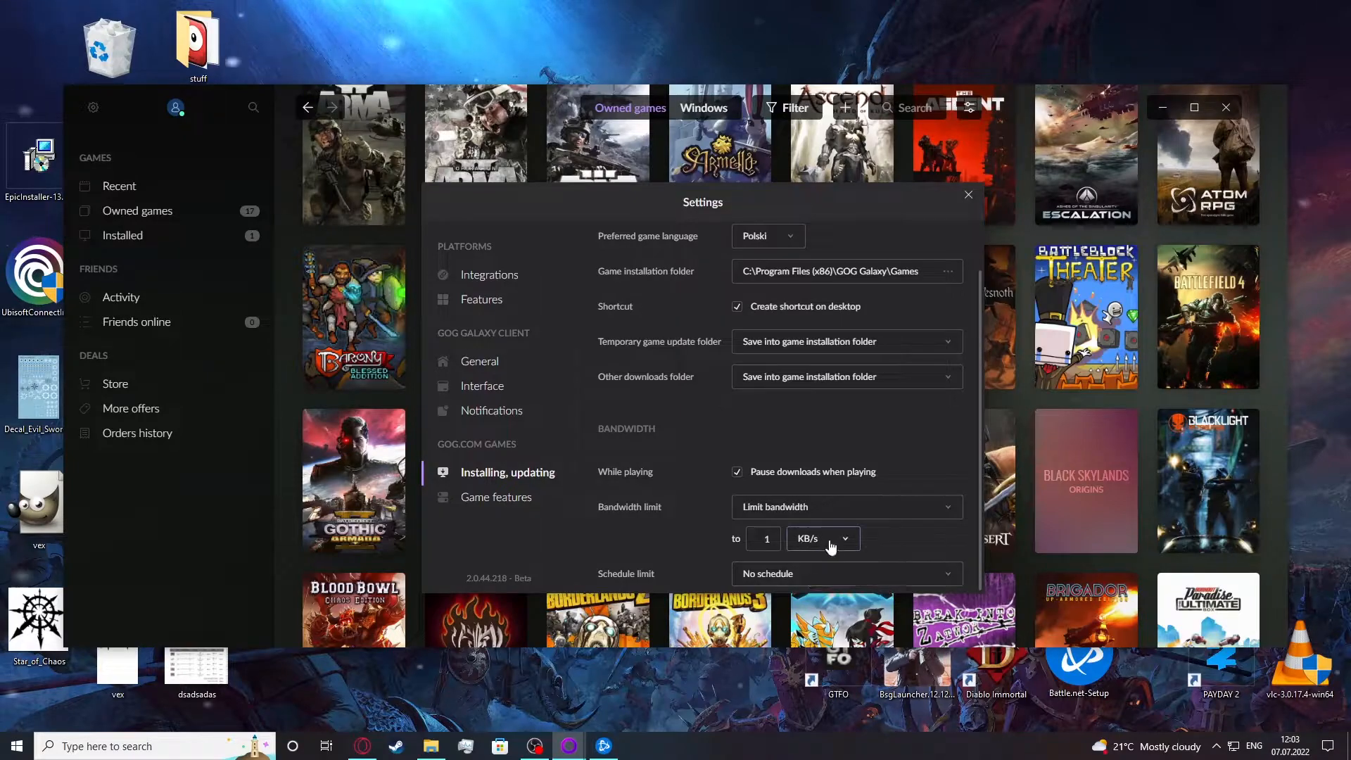
pyautogui.click(821, 538)
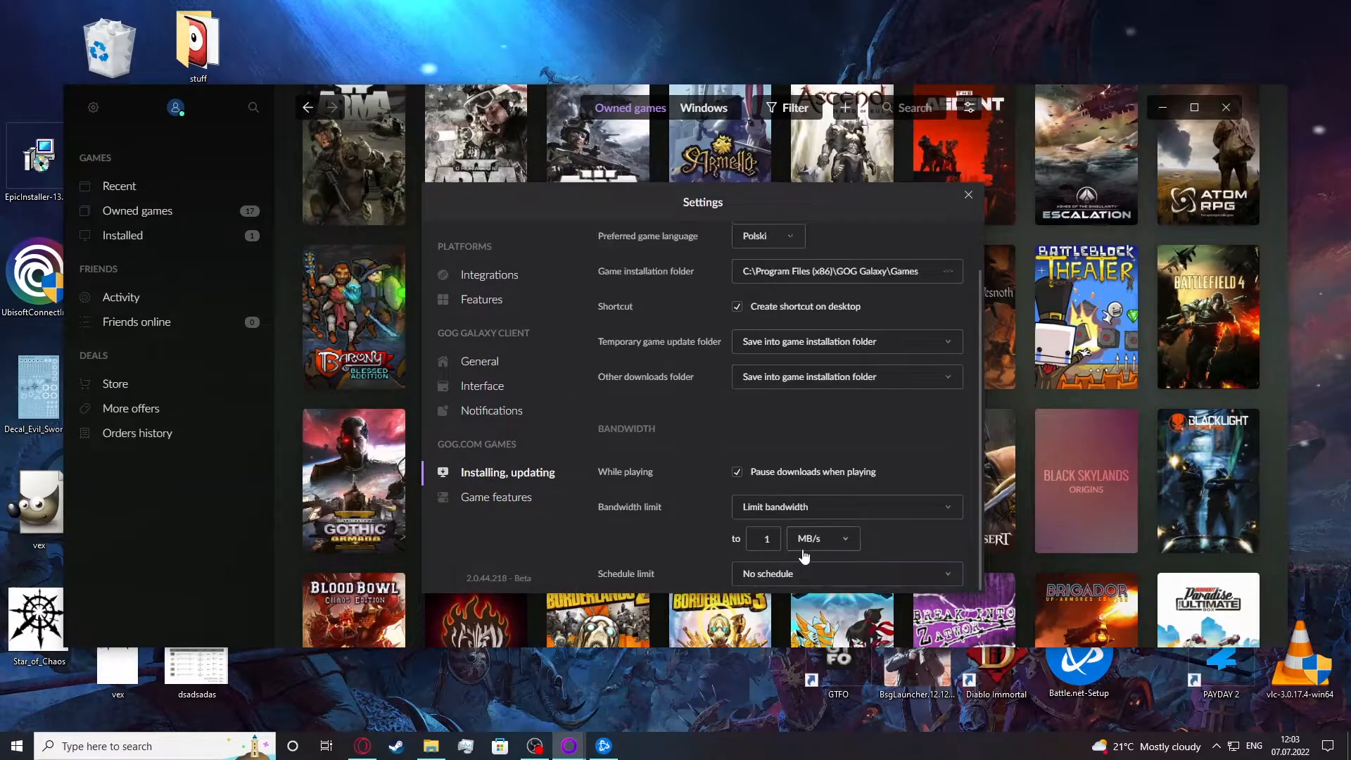
# Switch the Schedule limit dropdown to Schedule, showing a 10:00 to 19:00 window.
pyautogui.click(845, 573)
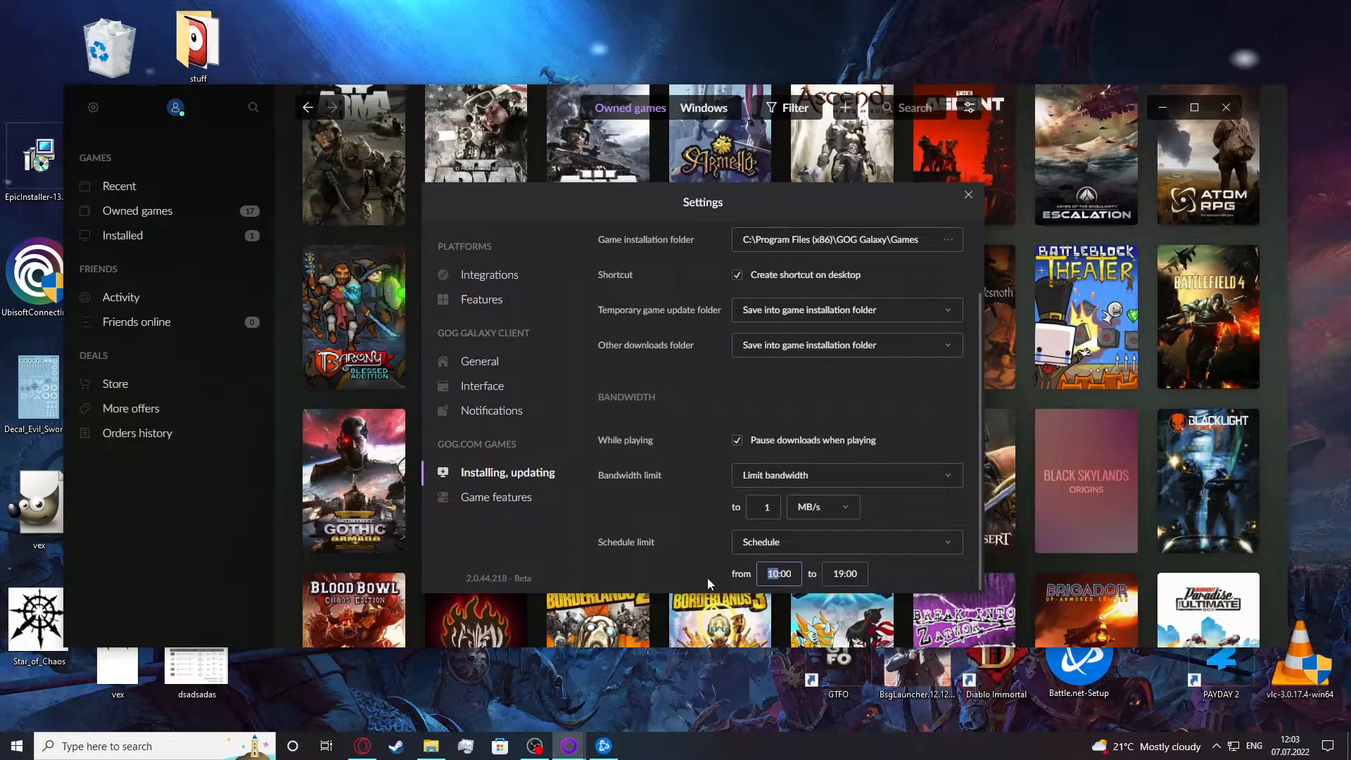
pyautogui.moveTo(609, 465)
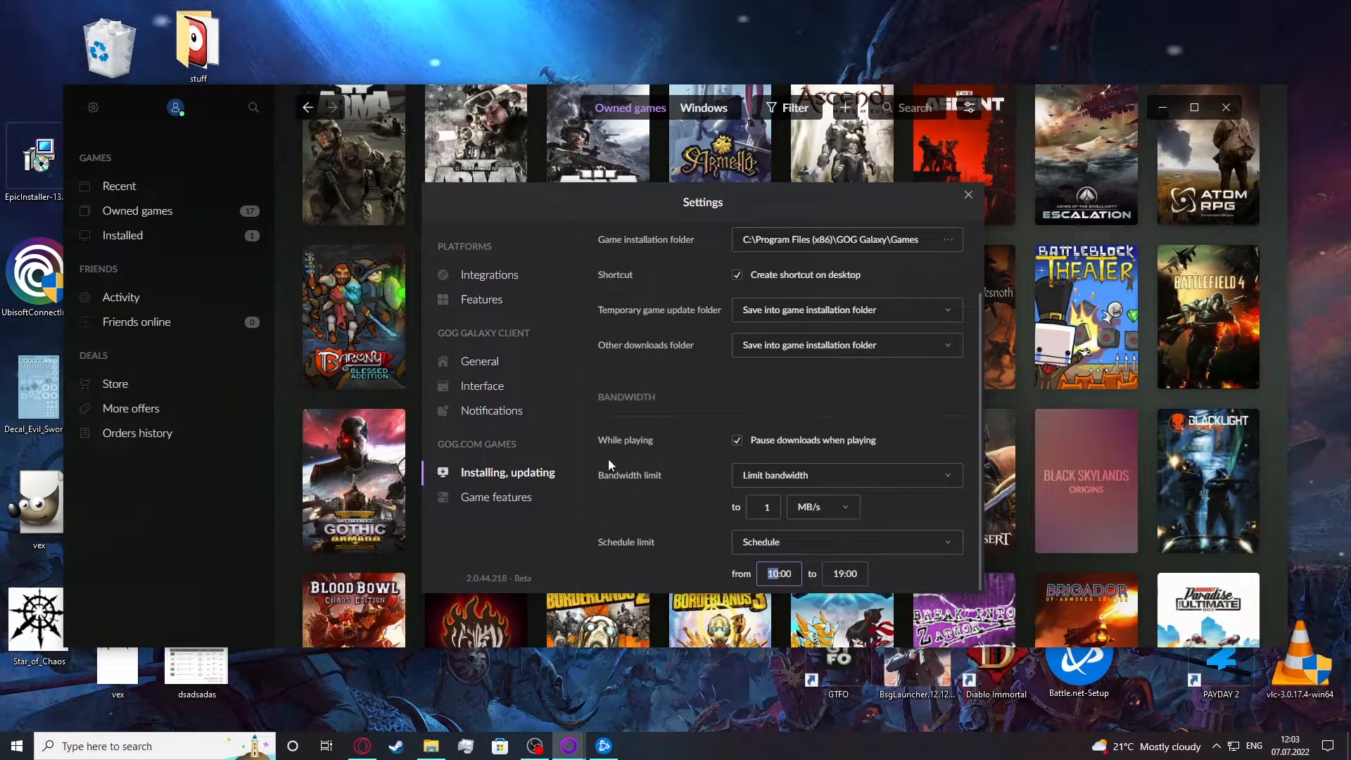